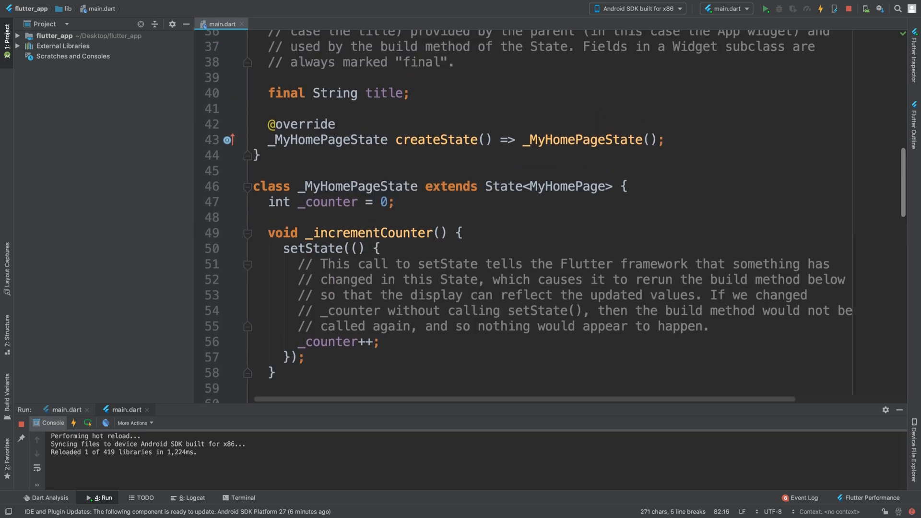
Scroll from the _MyHomePageState class down to the build method's Column child block
double_click(360, 187)
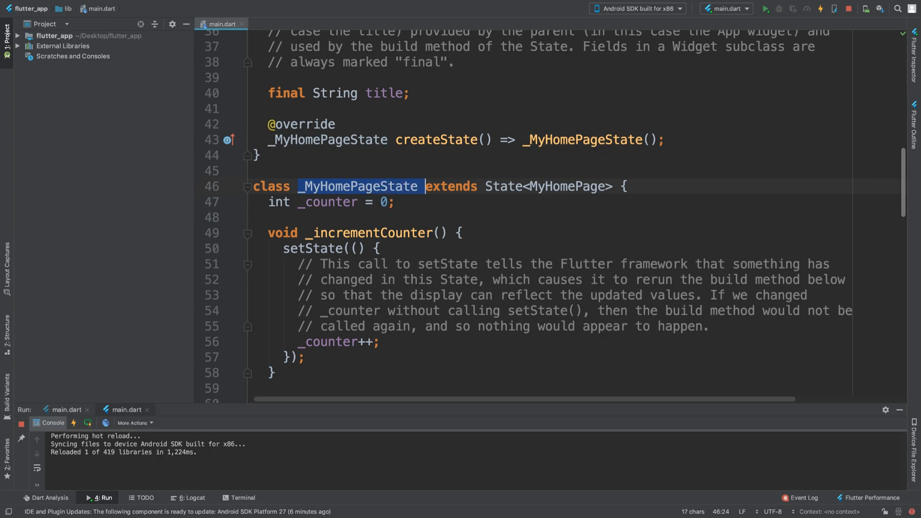
scroll(down, 3)
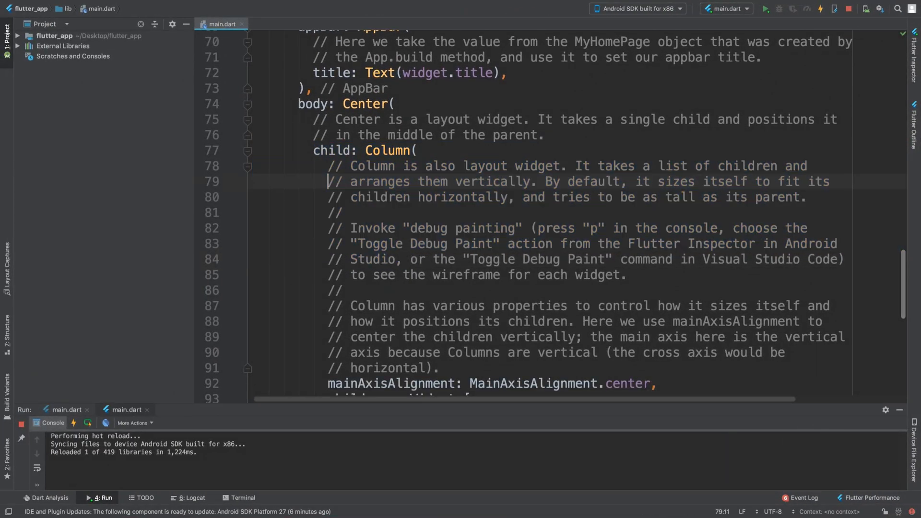
scroll(down, 3)
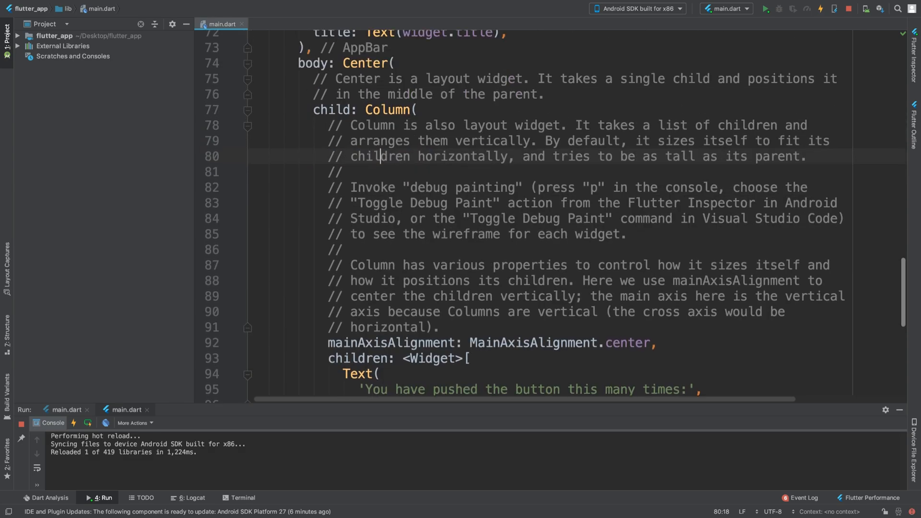
scroll(down, 3)
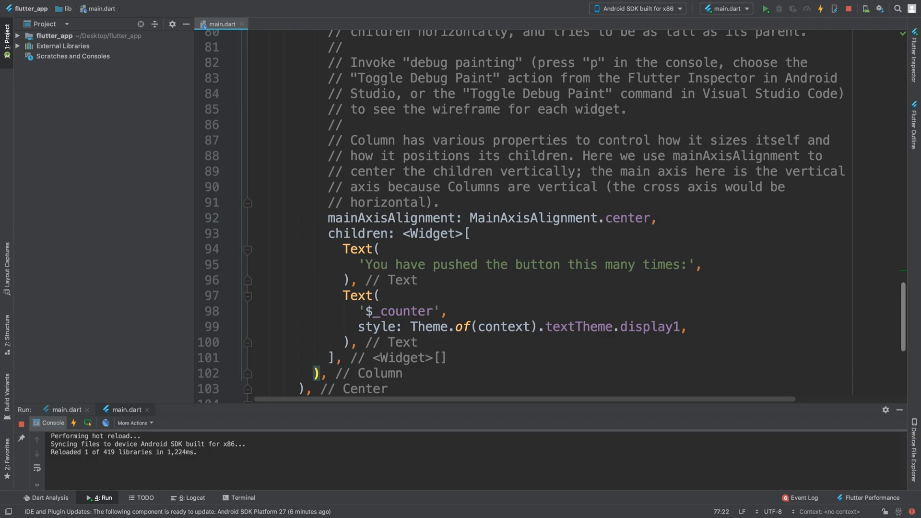
scroll(down, 3)
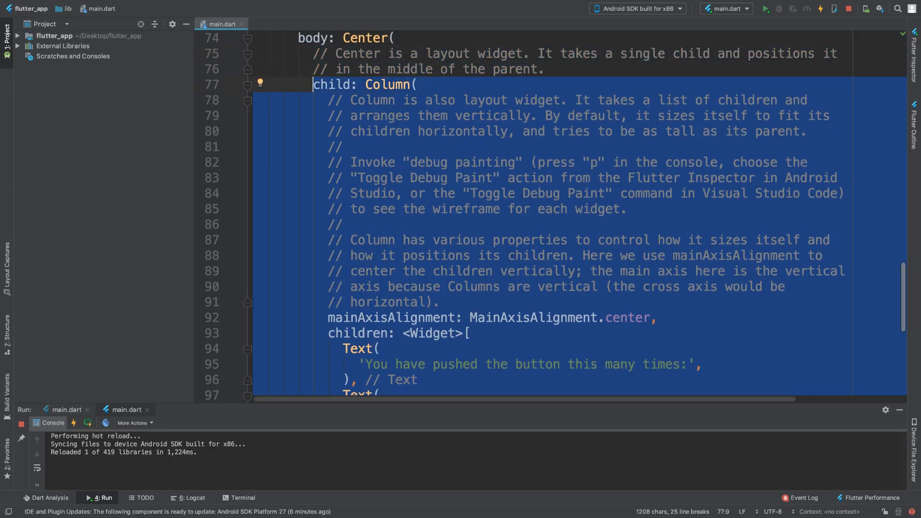
Delete the selected Column block, leaving the body Center empty
key(Delete)
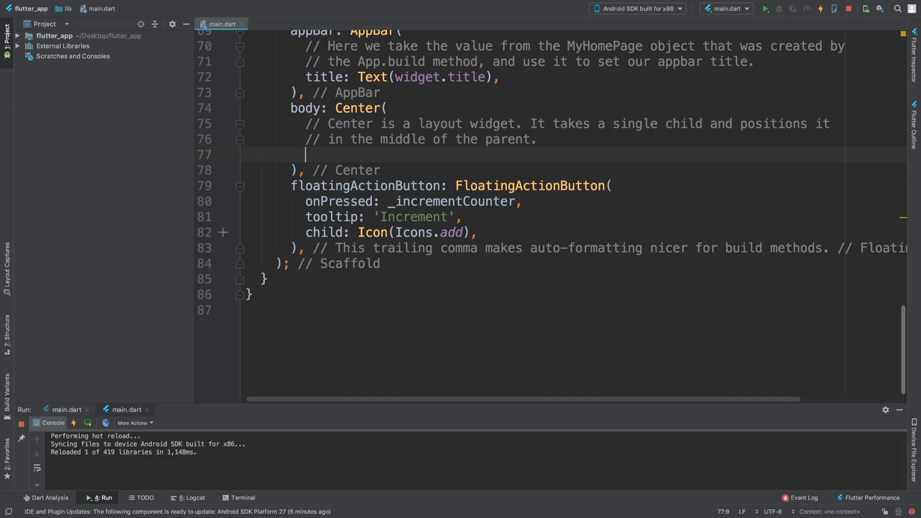
Write child: Text("Hello World") as the Center's only child
text(Text: C)
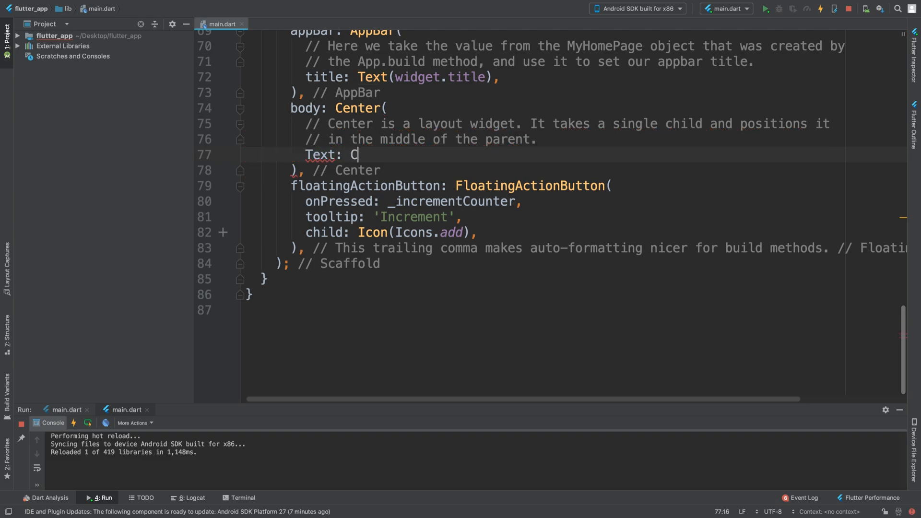
text(hild)
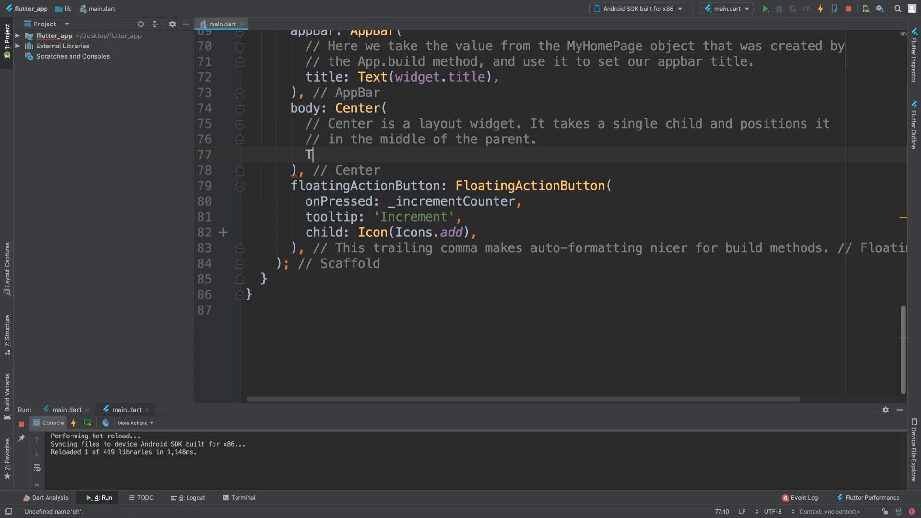
text(child:)
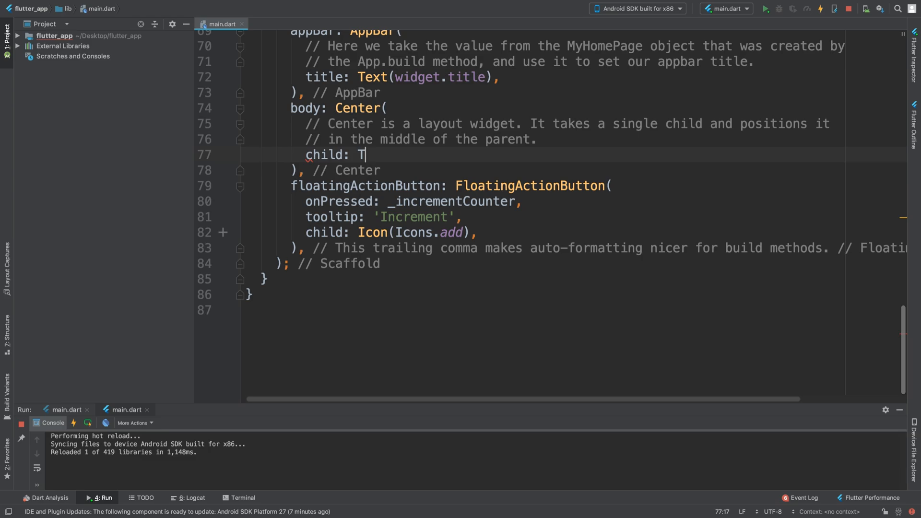
text(ext()
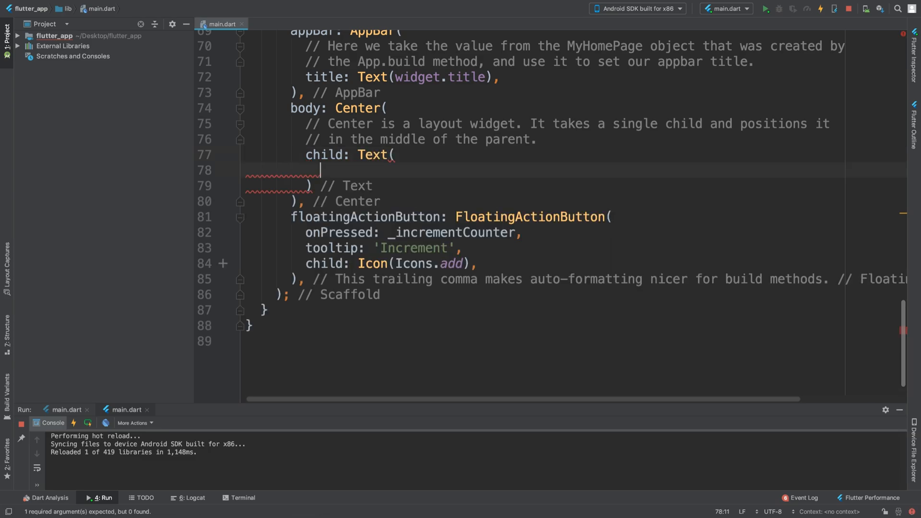
key(Backspace)
text(")
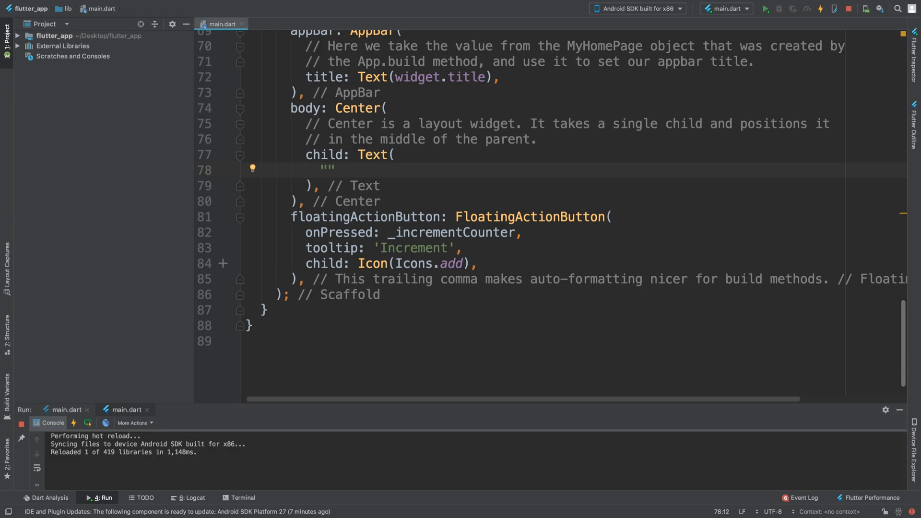
text(Hello World)
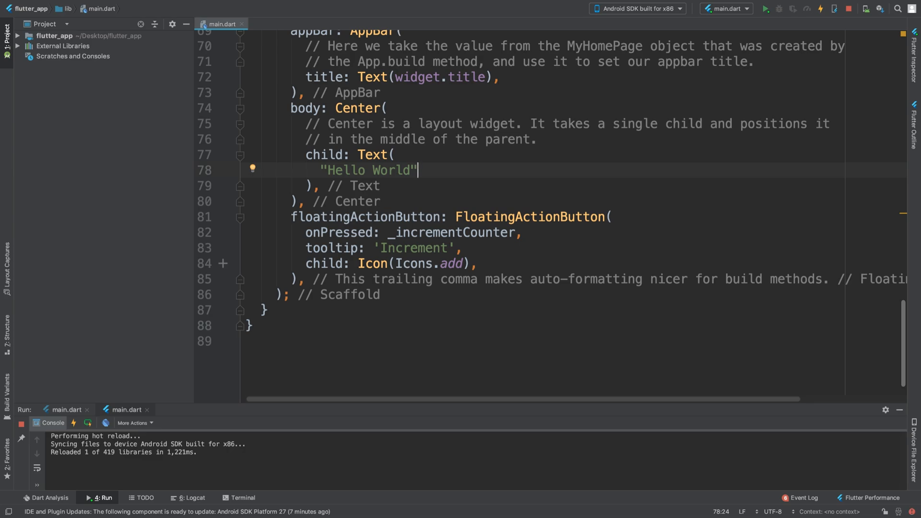
Add a style: TextStyle() argument to the Text with a fontStyle property started
text(,)
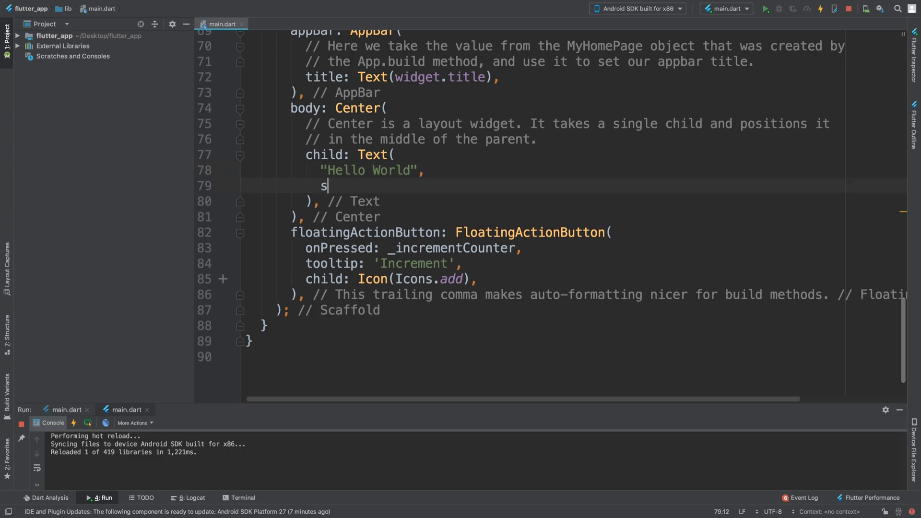
text(tyle:)
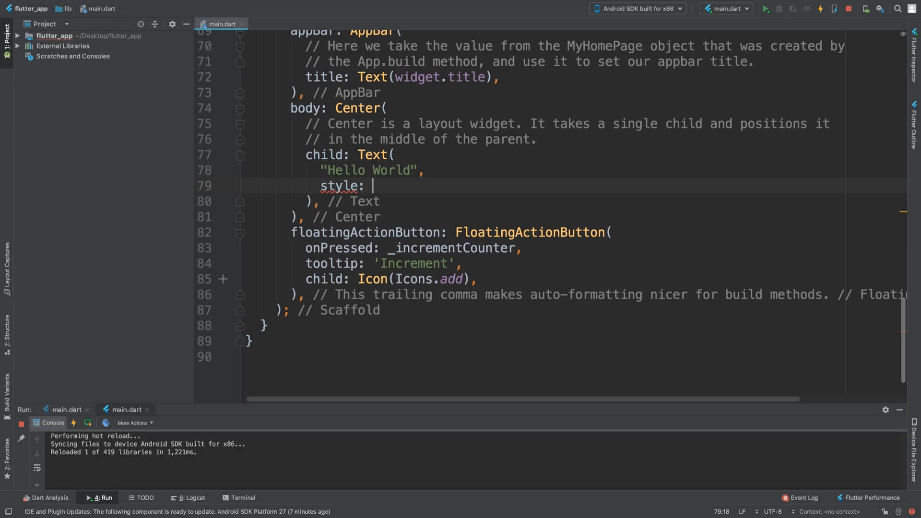
text(TextStyle)
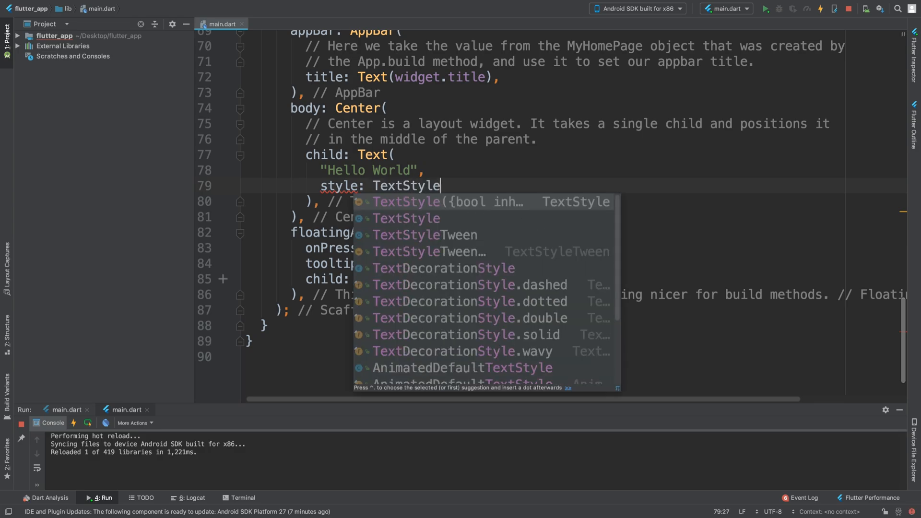
click(405, 202)
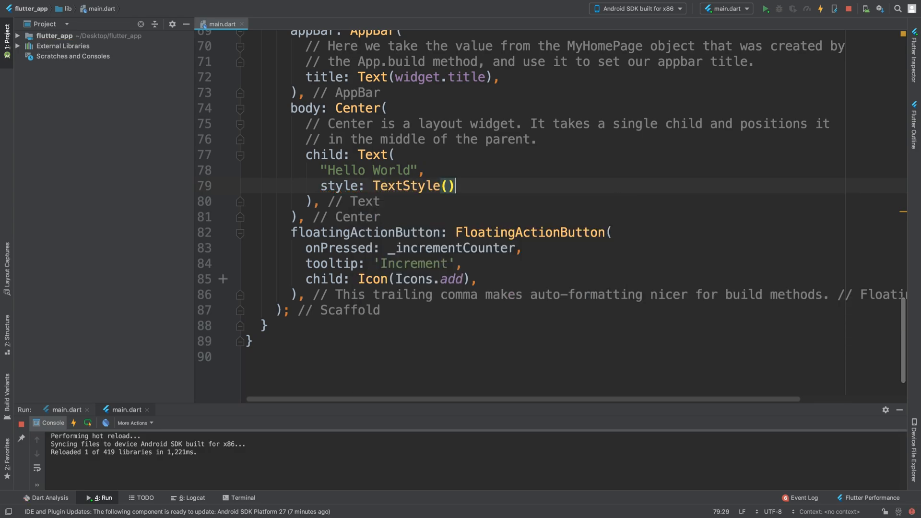
text(font)
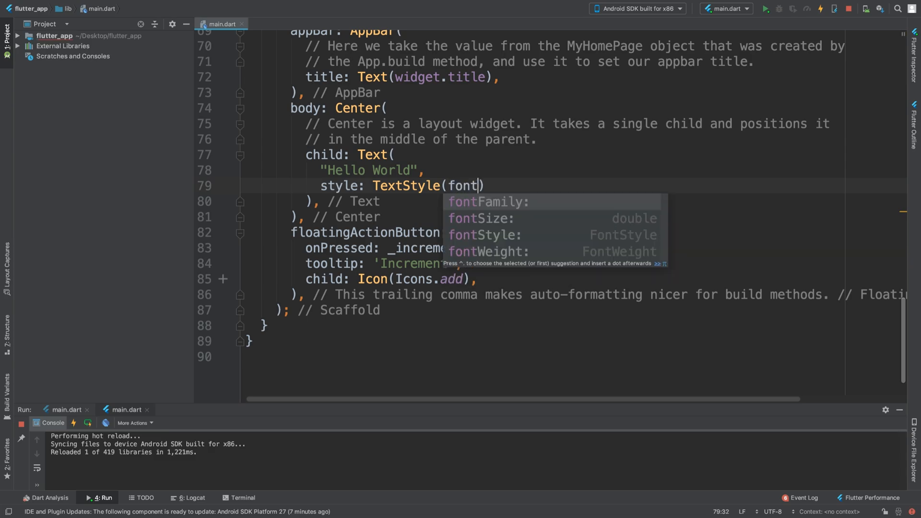
key(down)
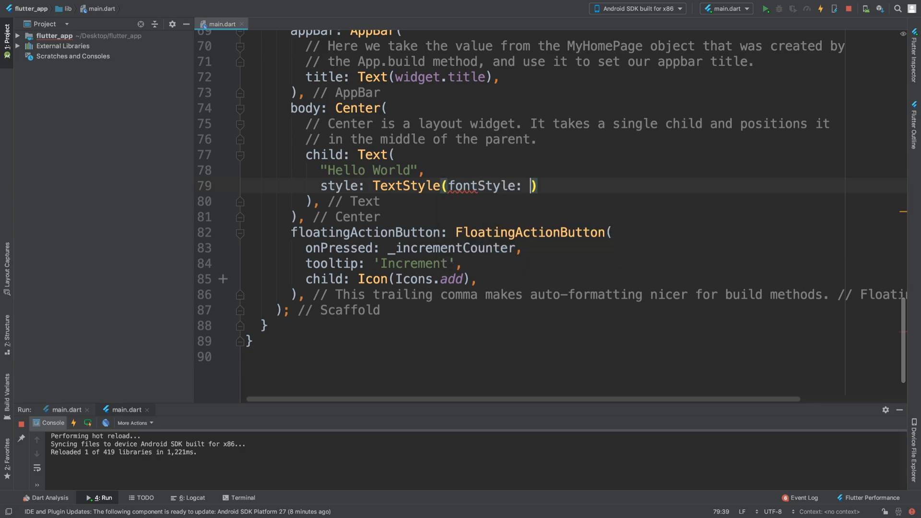
Try FontStyle.italic as the fontStyle value, then begin changing it
text(Font)
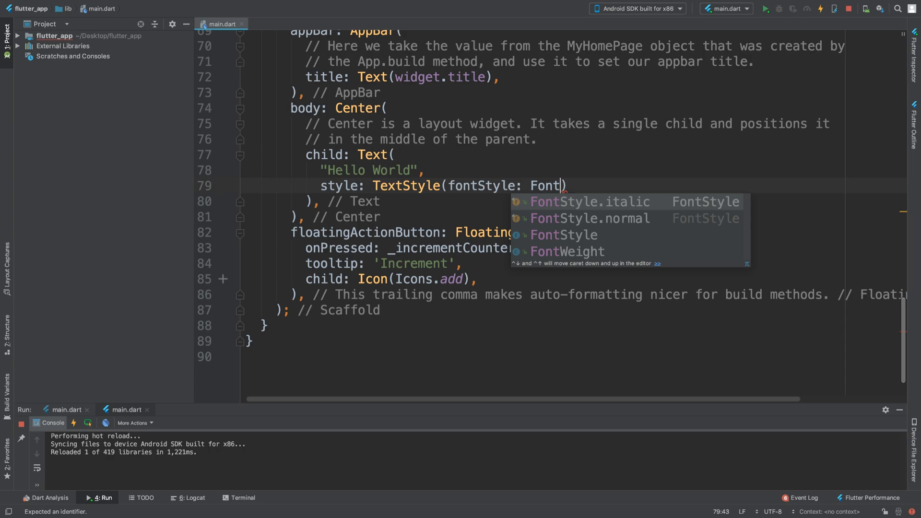
text(Style)
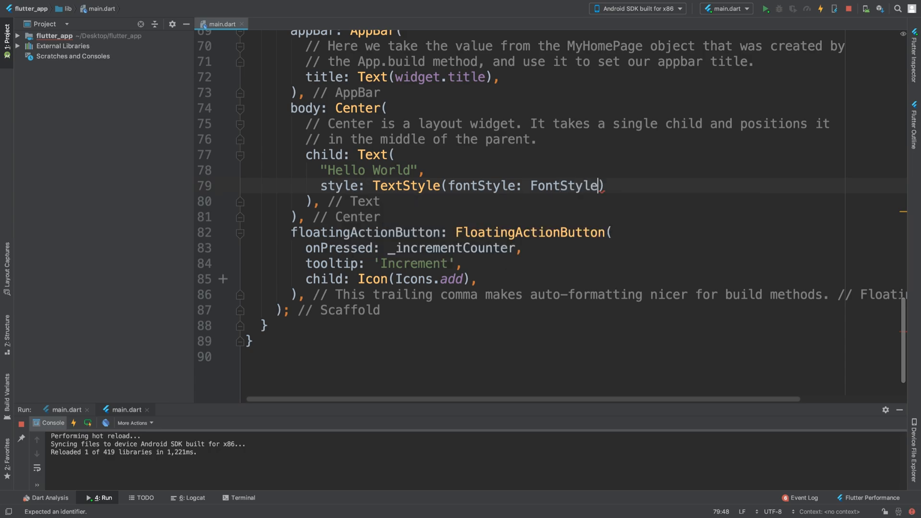
text(.italic)
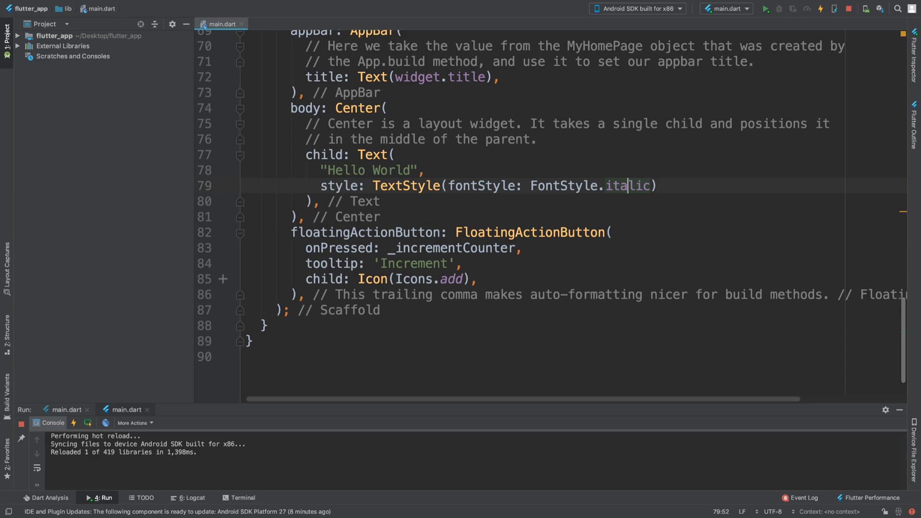
text(B)
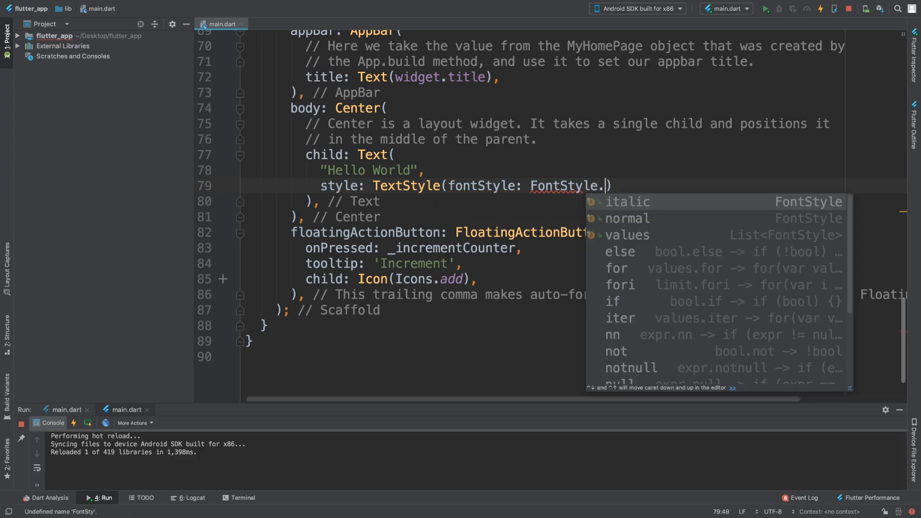
mouse_move(626, 202)
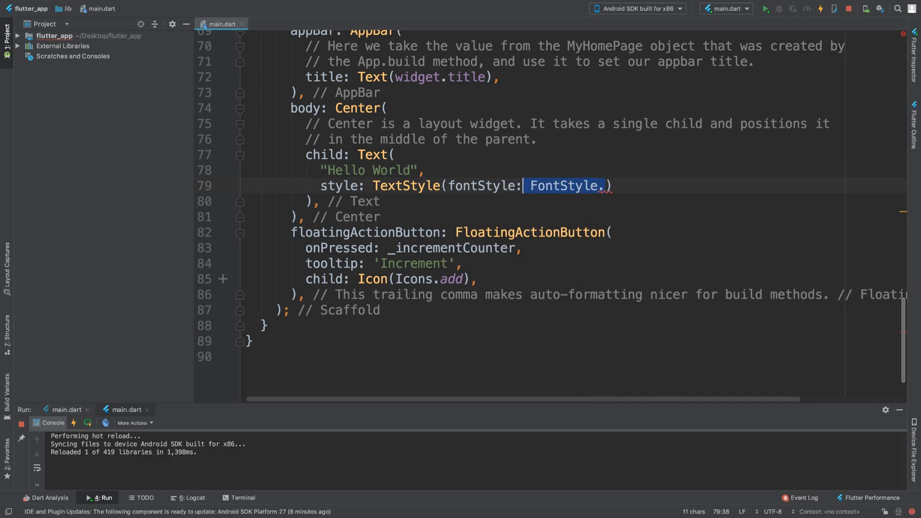
Remove the fontStyle property and an abandoned fontFamily attempt from TextStyle
key(Delete)
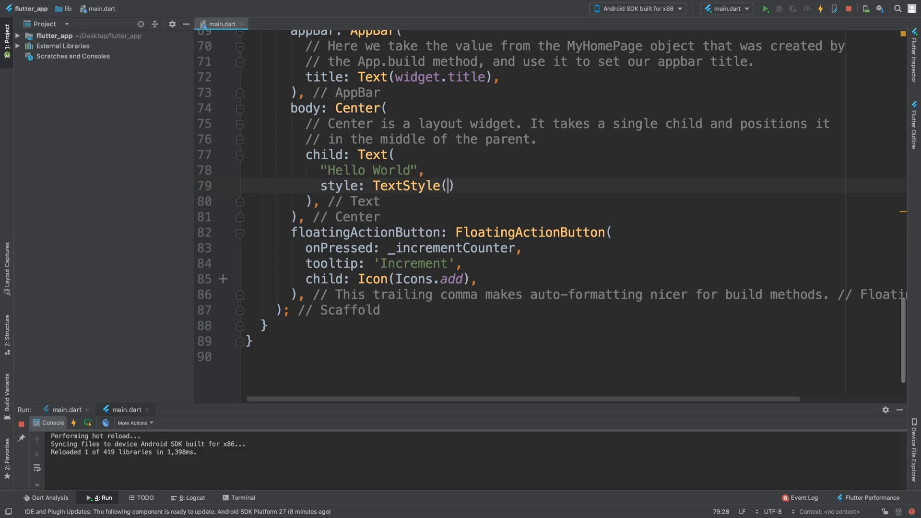
text(fontFamily: FontF)
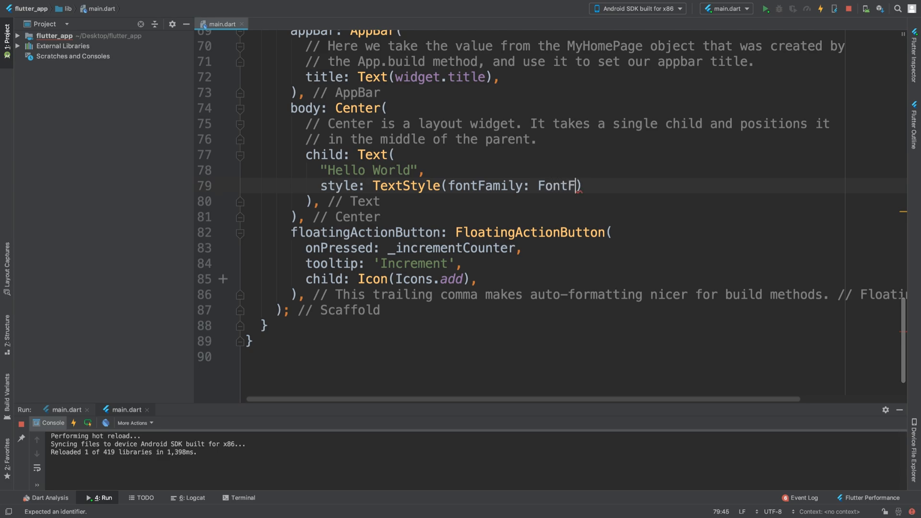
key(Backspace)
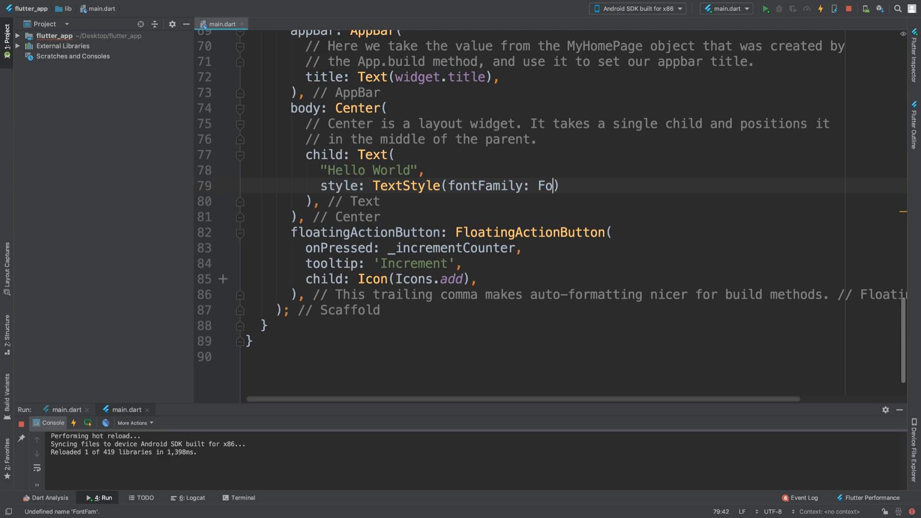
key(Backspace)
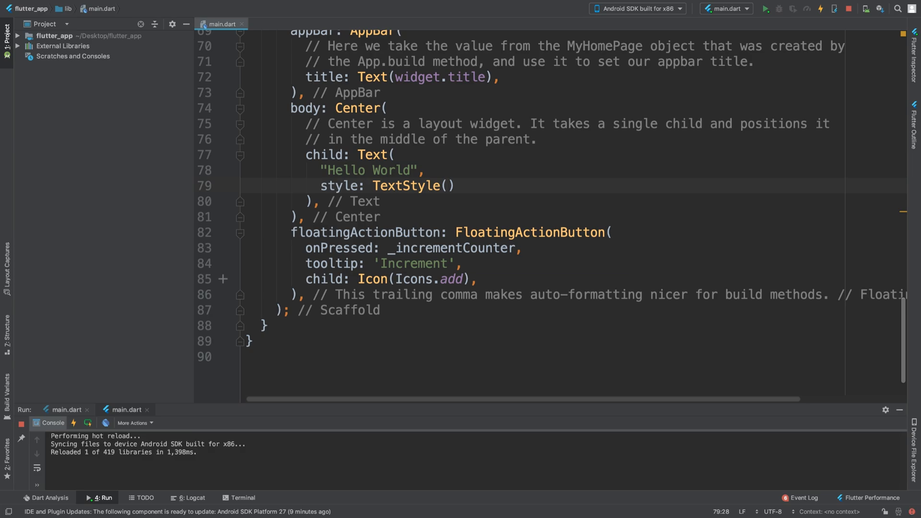
Set the TextStyle to fontWeight: FontWeight.bold so Hello World renders bold
text(fontWeight:)
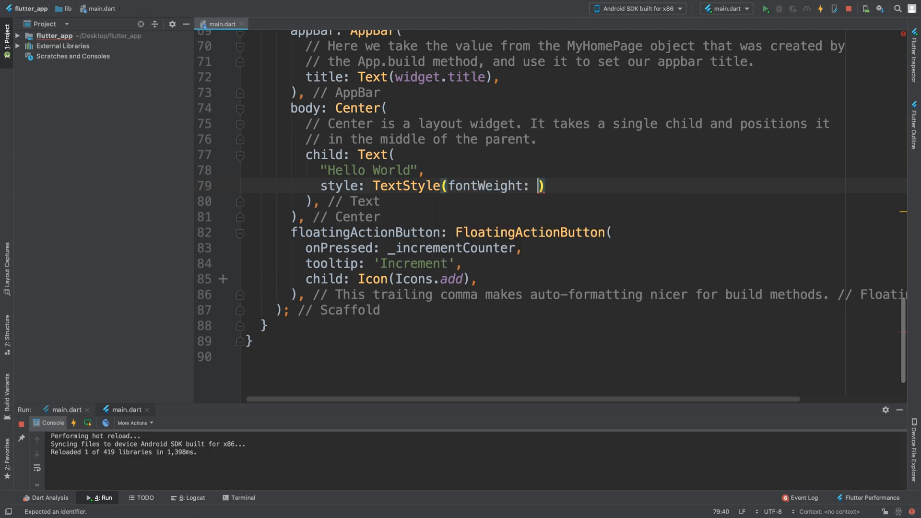
text(Font)
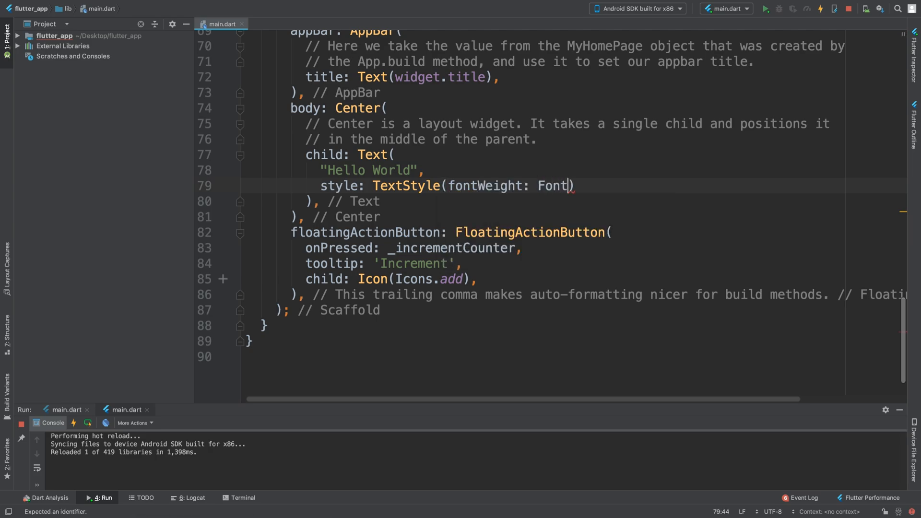
text(Weight.bold)
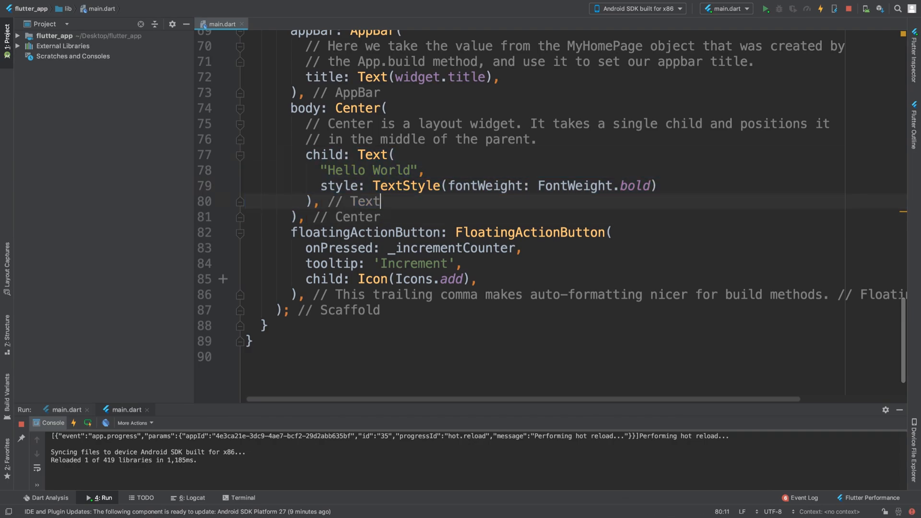
double_click(374, 155)
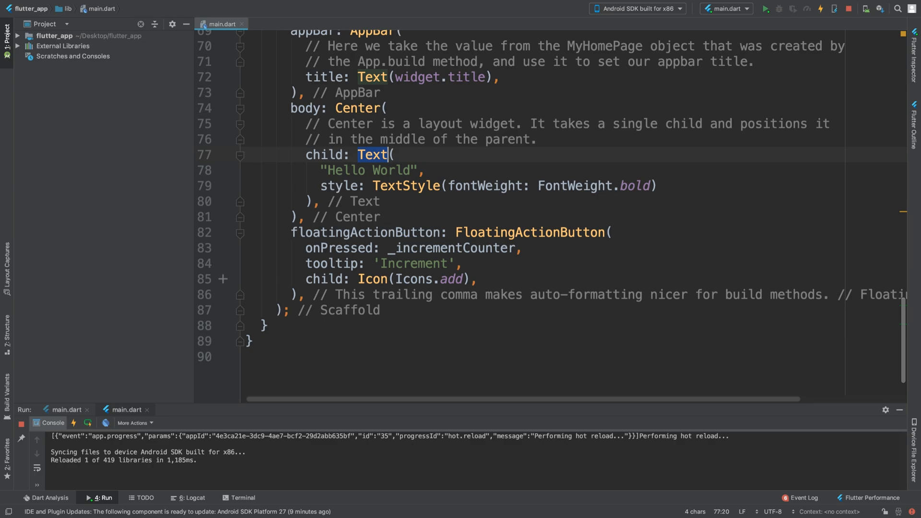